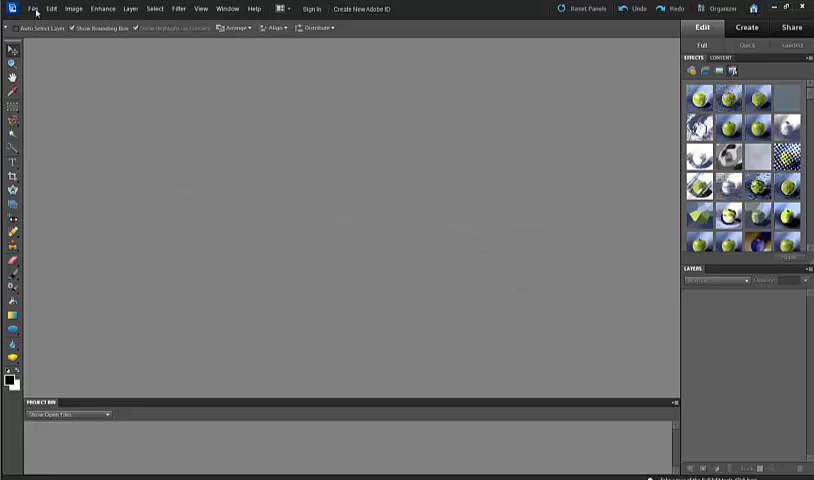
Create a blank 100x100 px, 72 ppi transparent document named 'polka dots'.
left_click(37, 9)
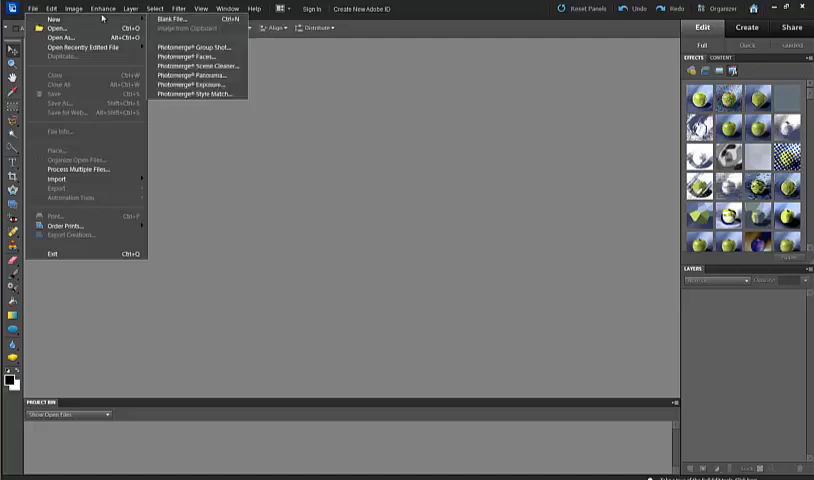
left_click(180, 18)
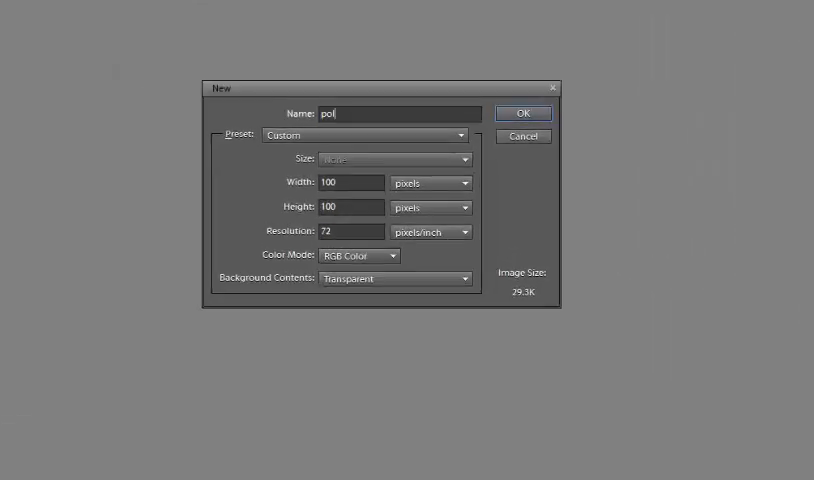
type("ka")
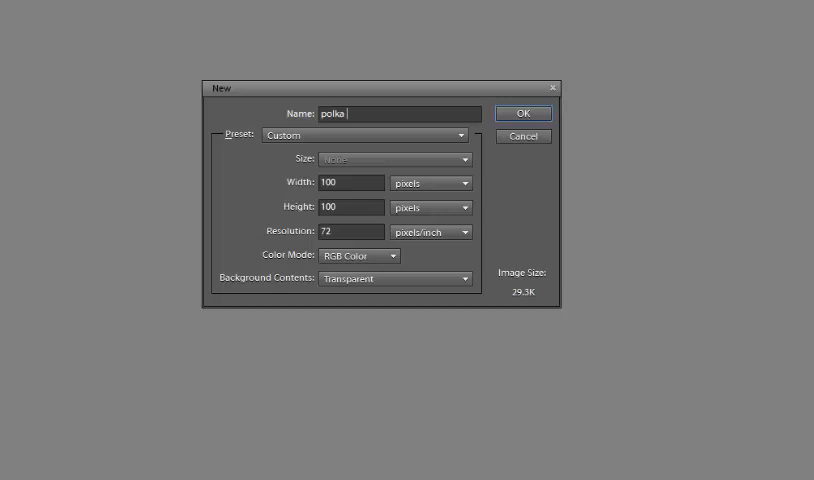
type("dots")
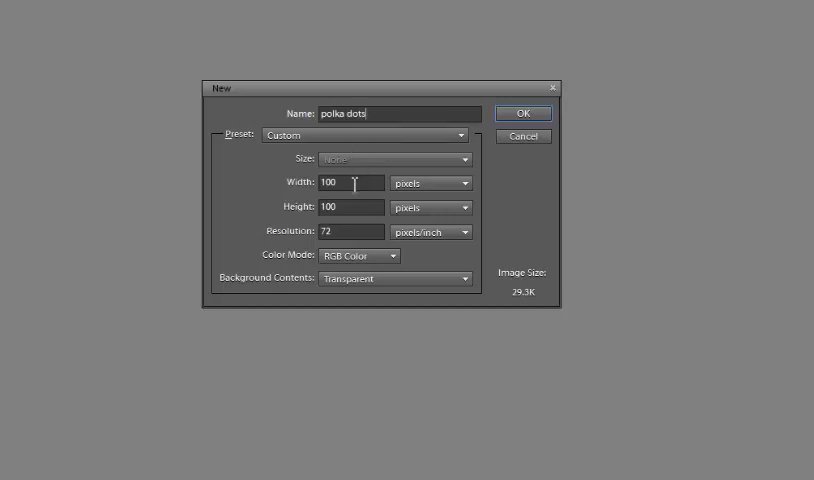
mouse_move(355, 183)
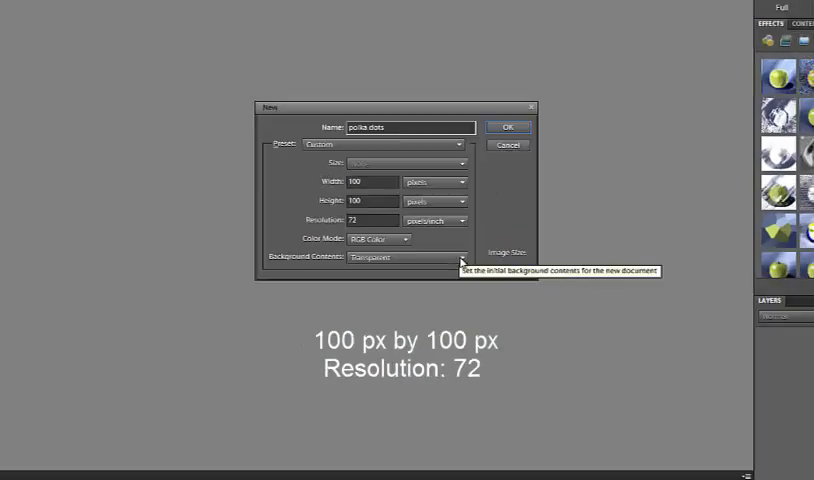
left_click(508, 126)
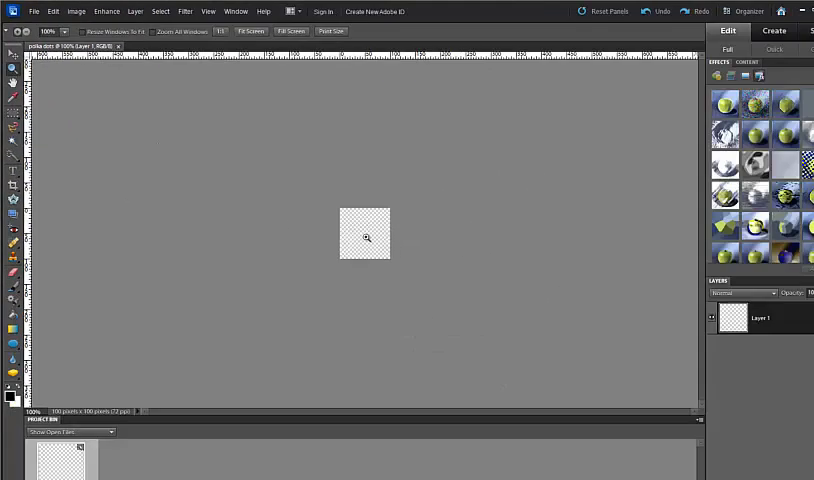
Zoom in and add vertical and horizontal guides at 50 px.
left_click(365, 237)
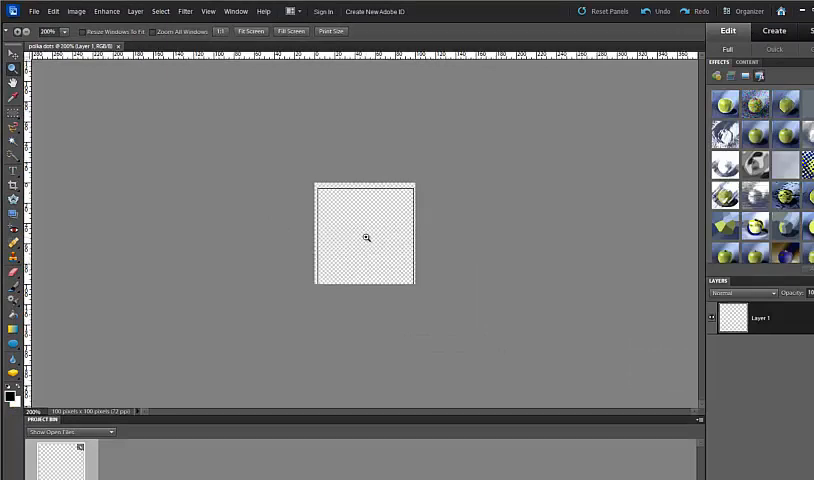
left_click(366, 238)
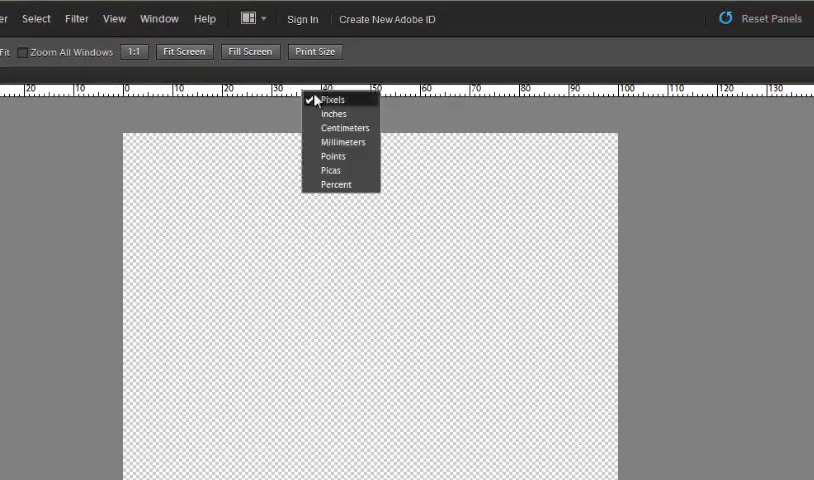
mouse_move(356, 104)
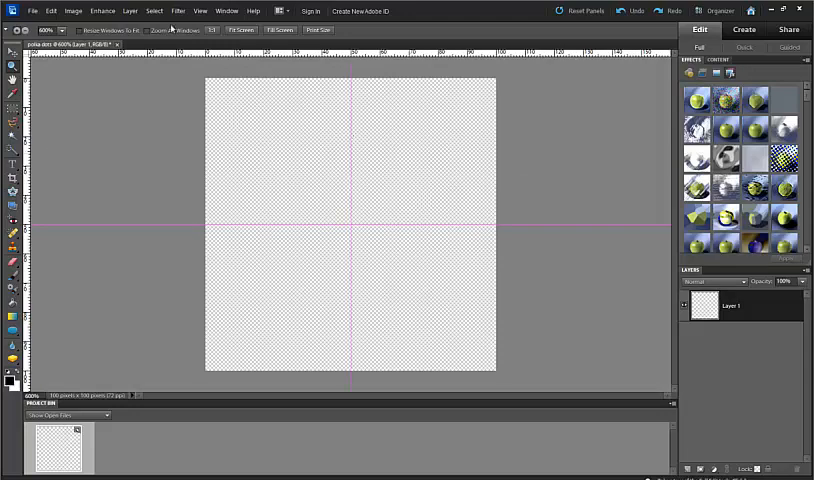
left_click(200, 11)
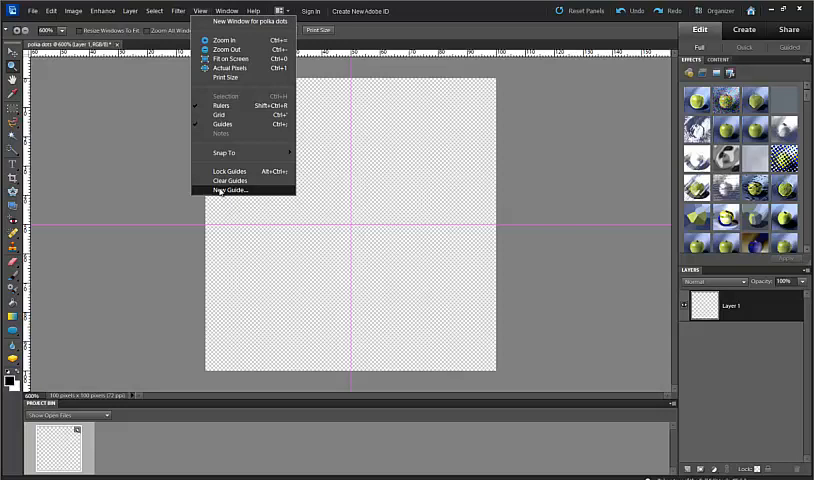
left_click(230, 190)
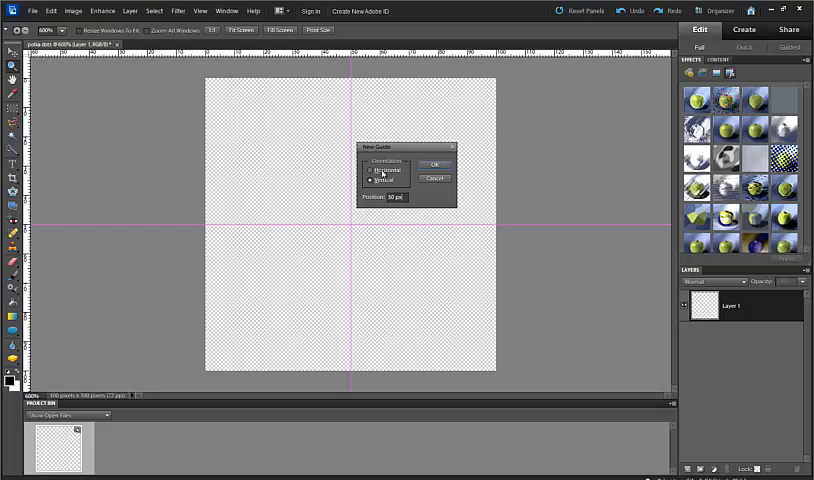
left_click(434, 164)
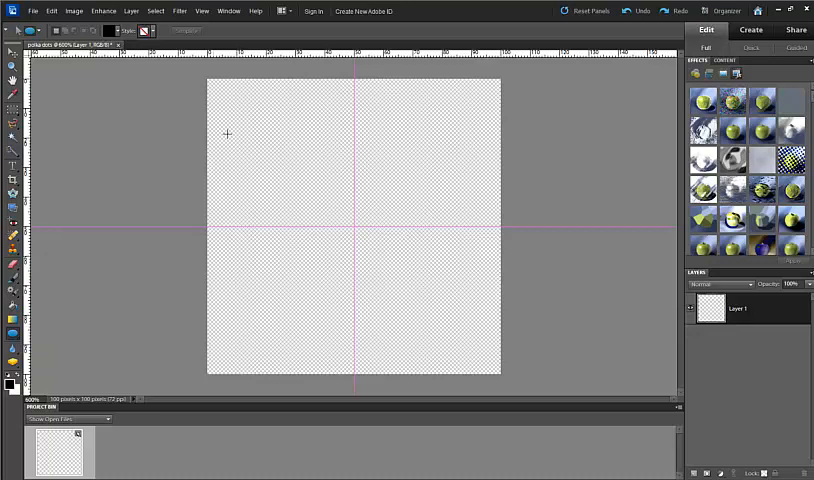
mouse_move(283, 150)
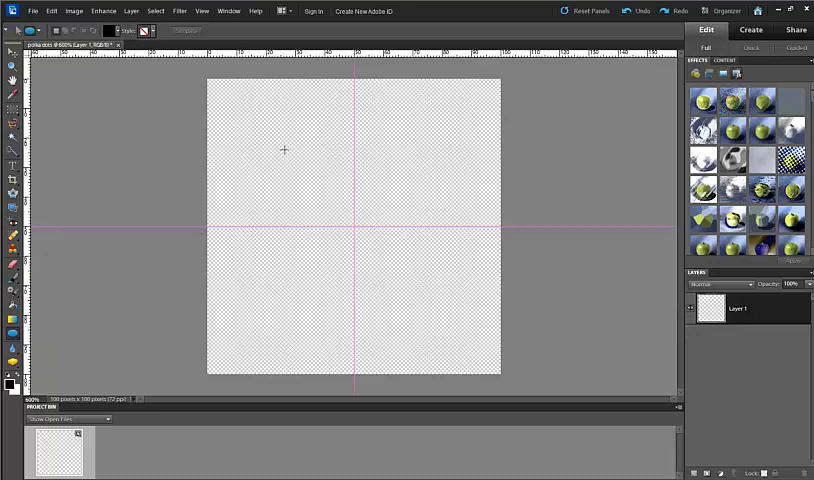
Drag a black ellipse circle centred on the guide intersection.
left_click_drag(285, 145, 410, 310)
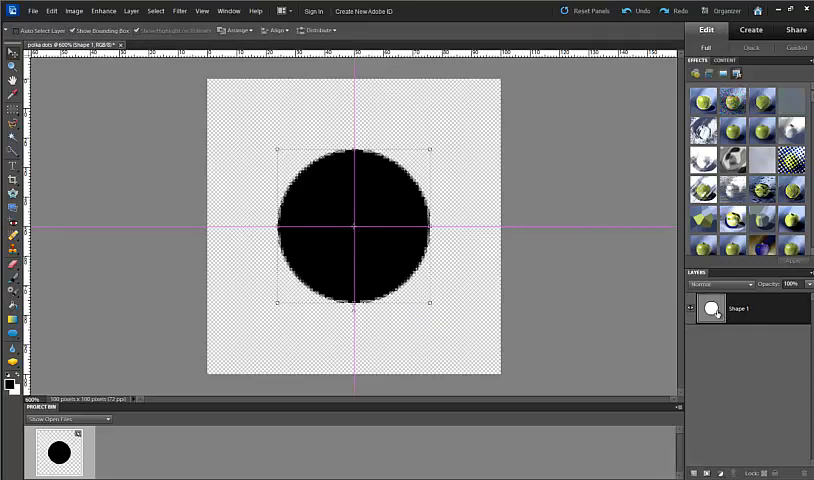
mouse_move(712, 308)
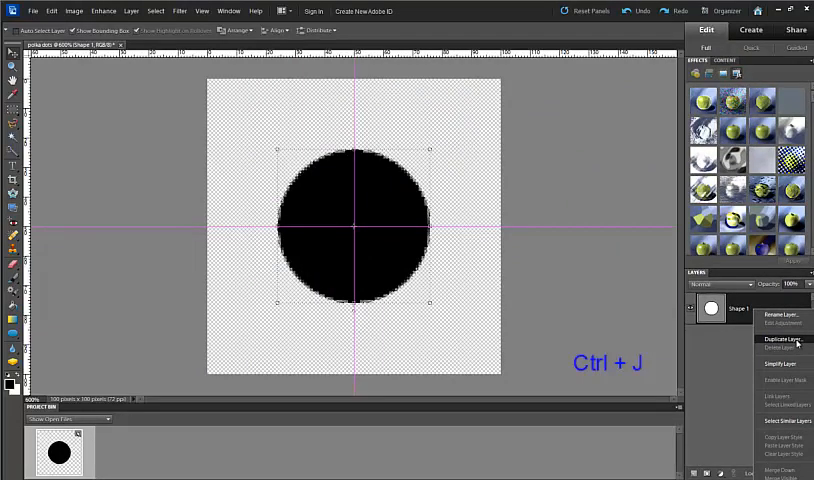
Duplicate the Shape 1 layer to create 'Shape 1 copy'.
left_click(776, 338)
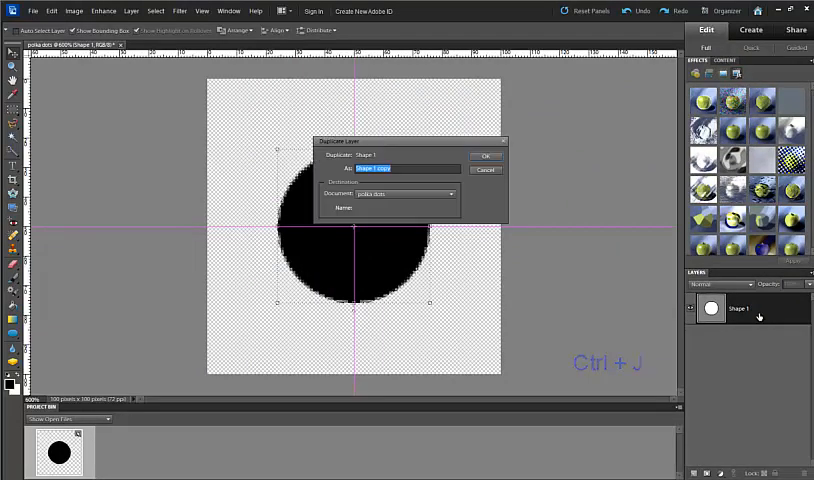
left_click(487, 156)
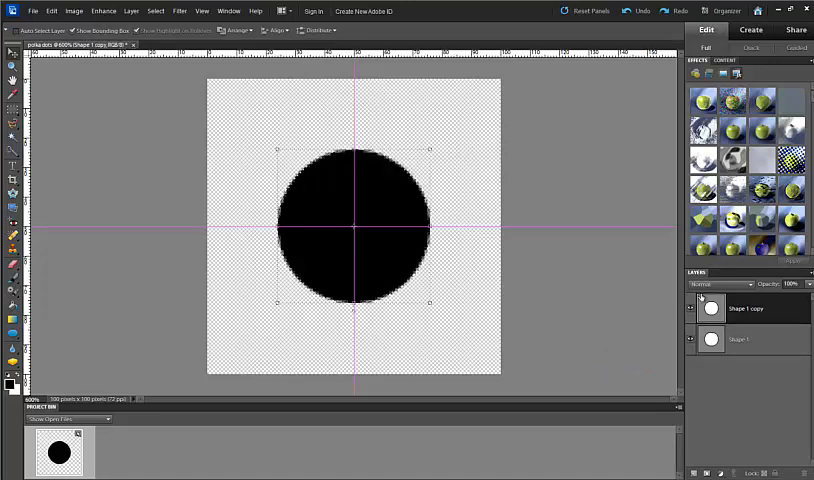
mouse_move(710, 308)
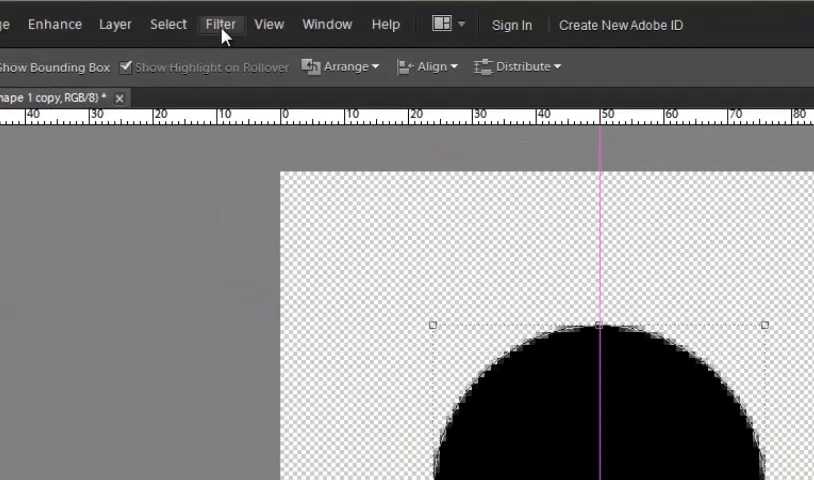
Simplify the copy and apply Offset +50 px right and down with Wrap Around.
left_click(221, 23)
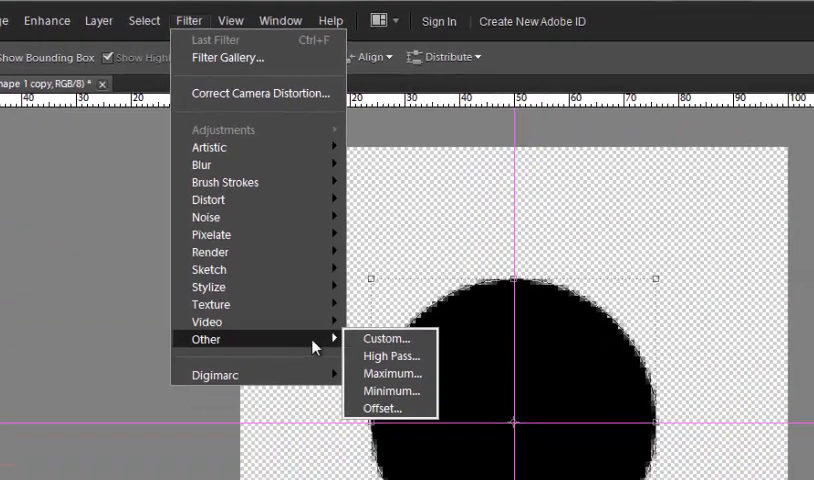
mouse_move(385, 408)
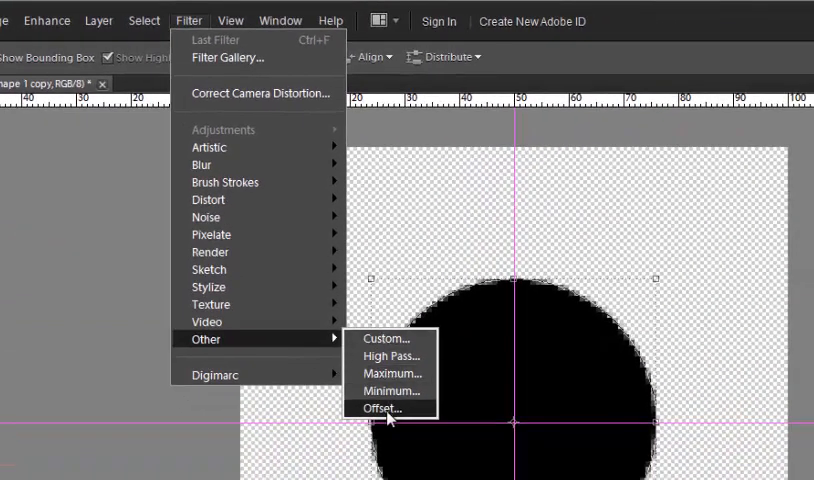
left_click(381, 408)
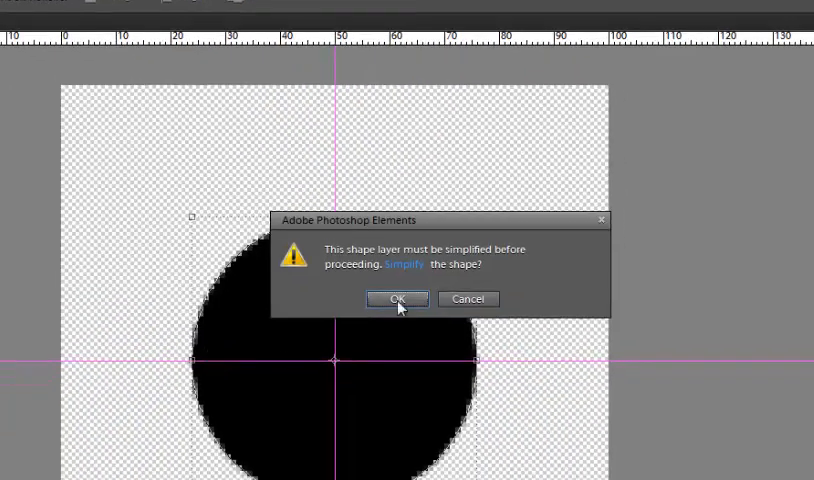
mouse_move(405, 308)
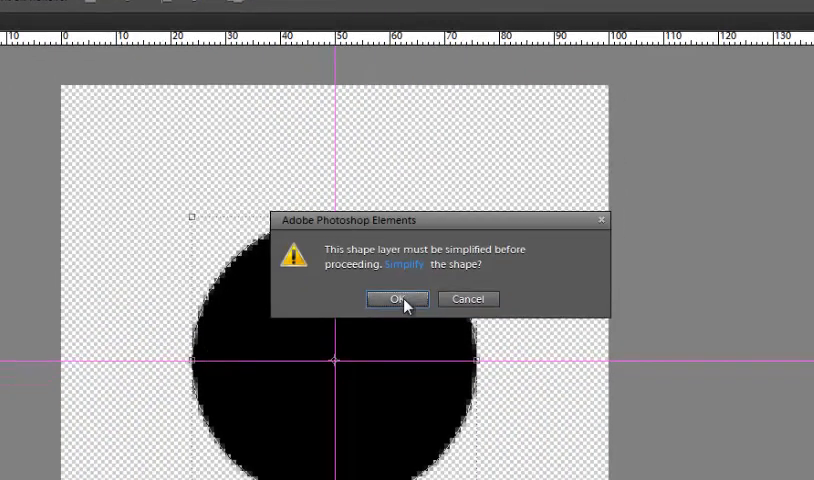
left_click(397, 299)
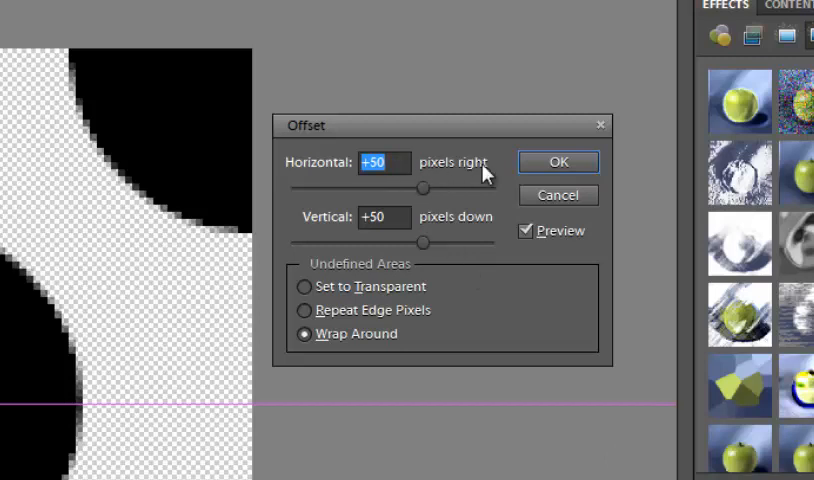
mouse_move(479, 230)
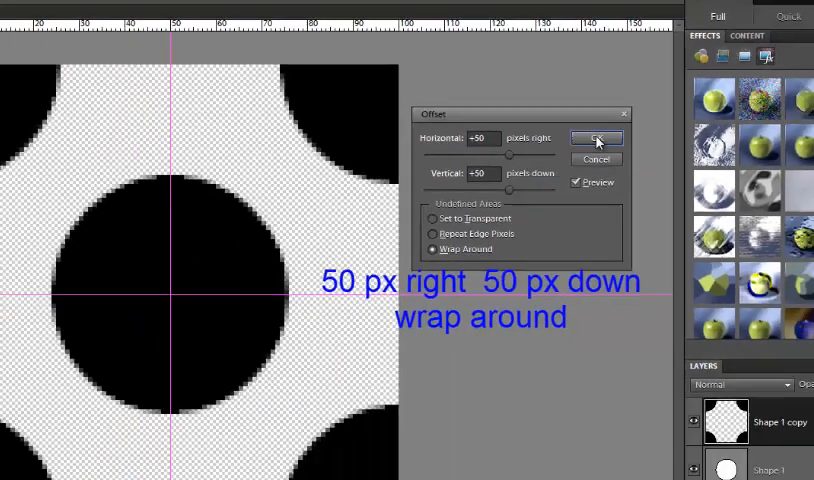
left_click(596, 138)
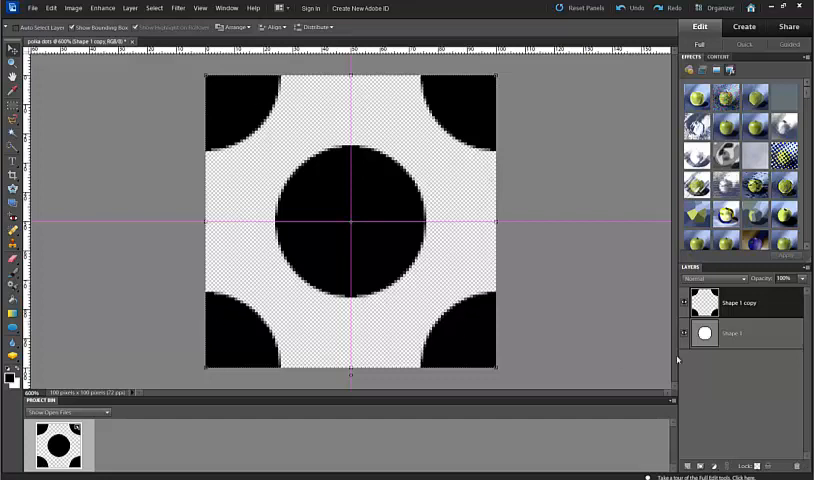
left_click_drag(293, 124, 350, 110)
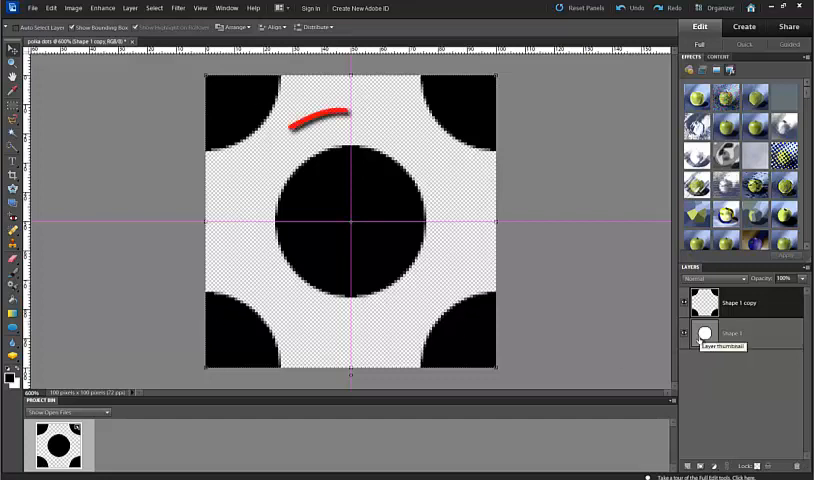
left_click_drag(340, 110, 290, 115)
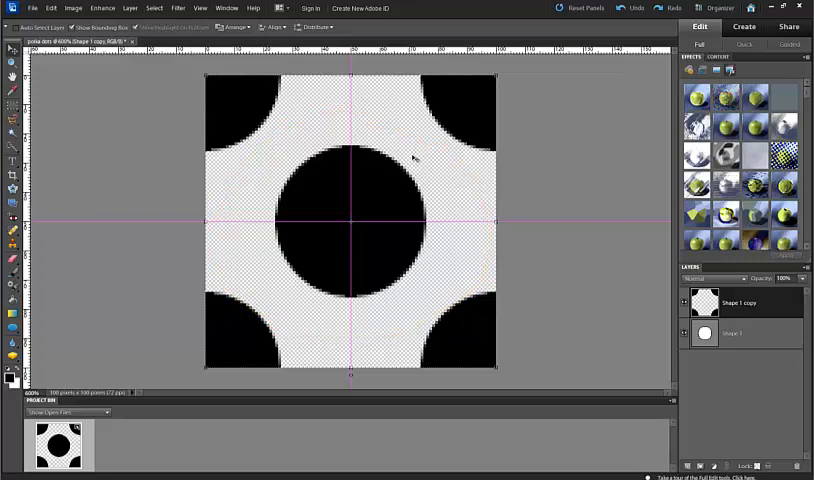
mouse_move(373, 270)
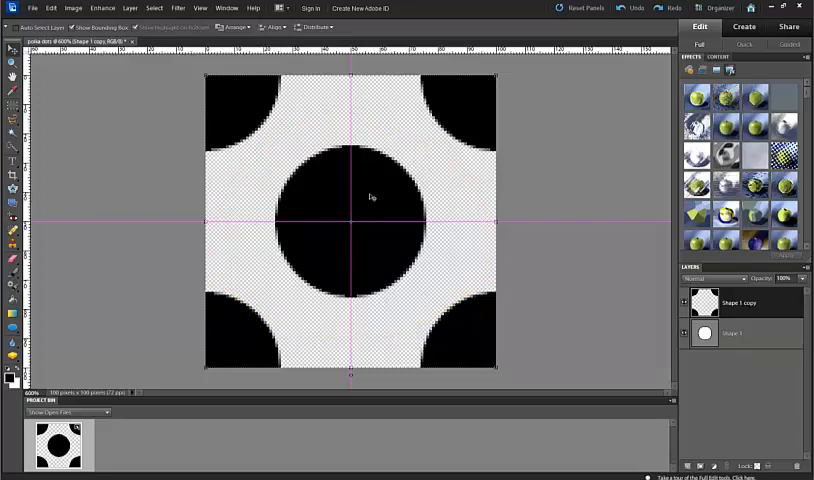
mouse_move(355, 305)
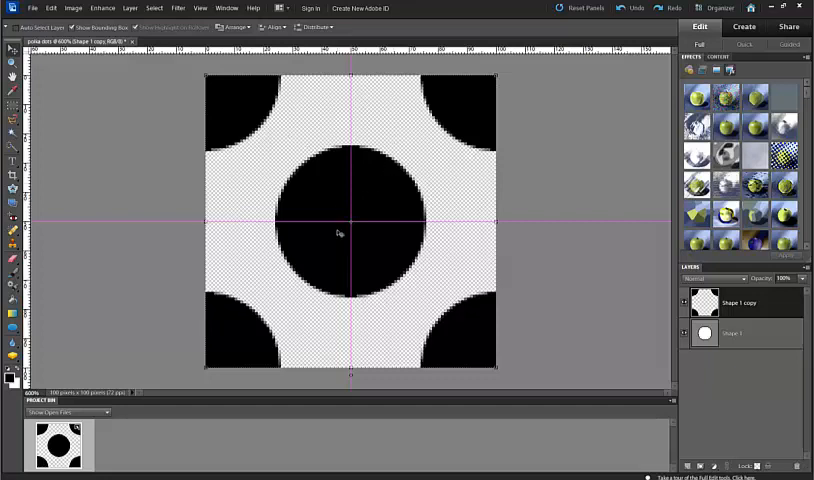
mouse_move(655, 344)
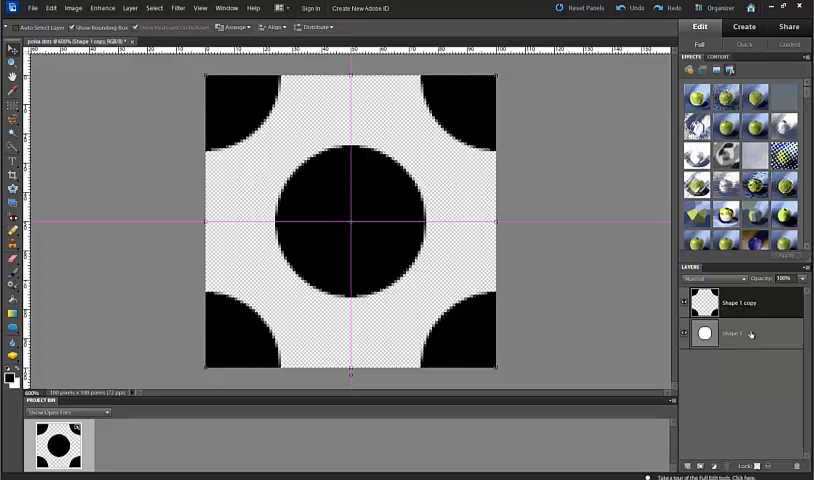
mouse_move(753, 336)
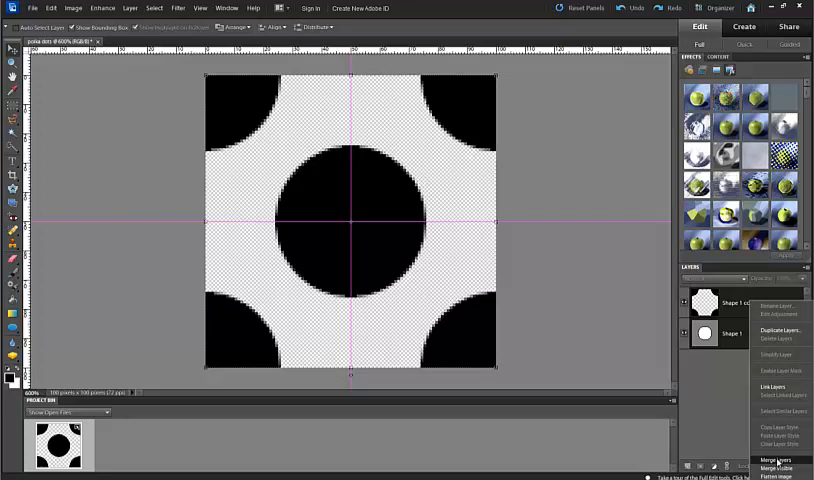
Merge both circle layers and define the tile as pattern 'polka dots'.
left_click(775, 460)
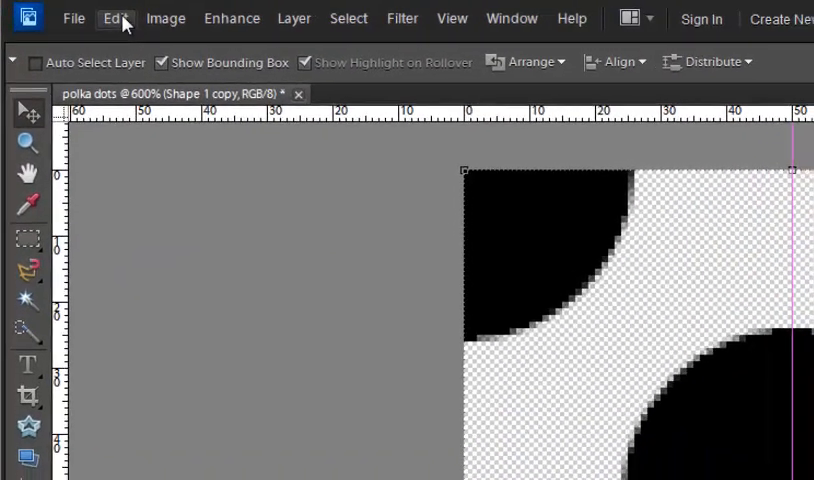
left_click(110, 18)
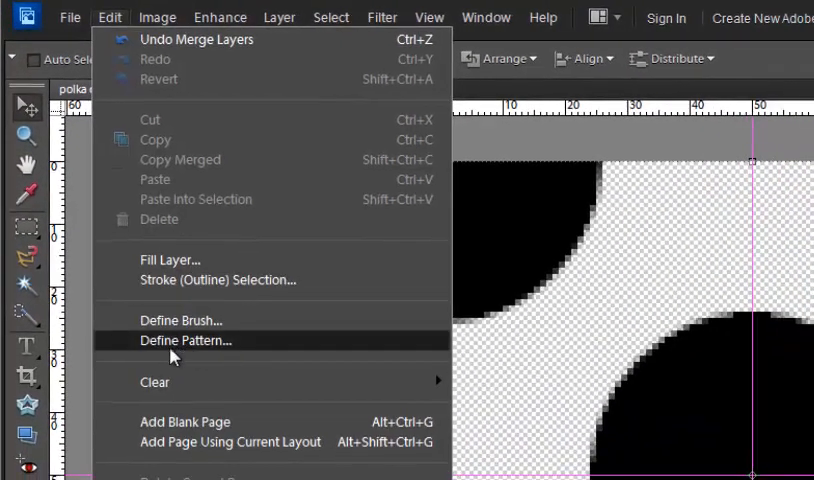
left_click(186, 340)
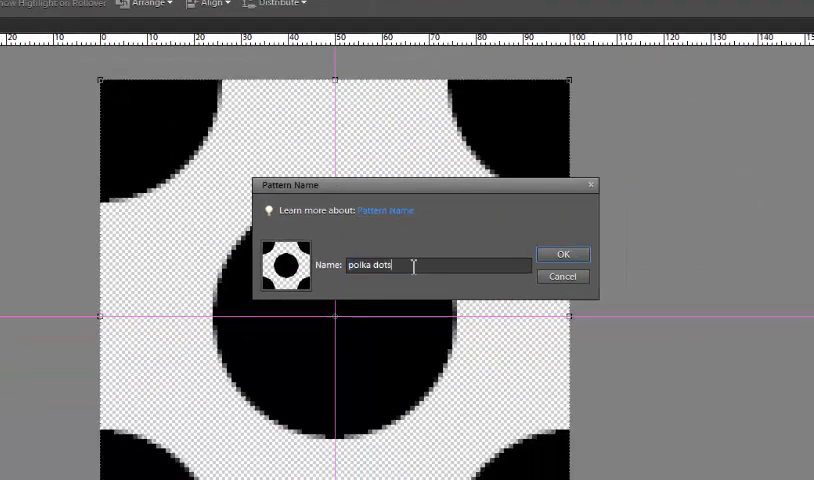
mouse_move(564, 248)
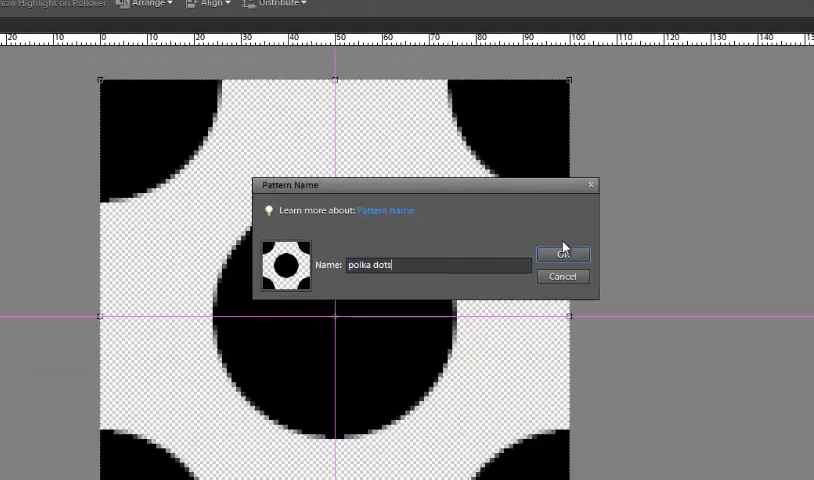
left_click(562, 254)
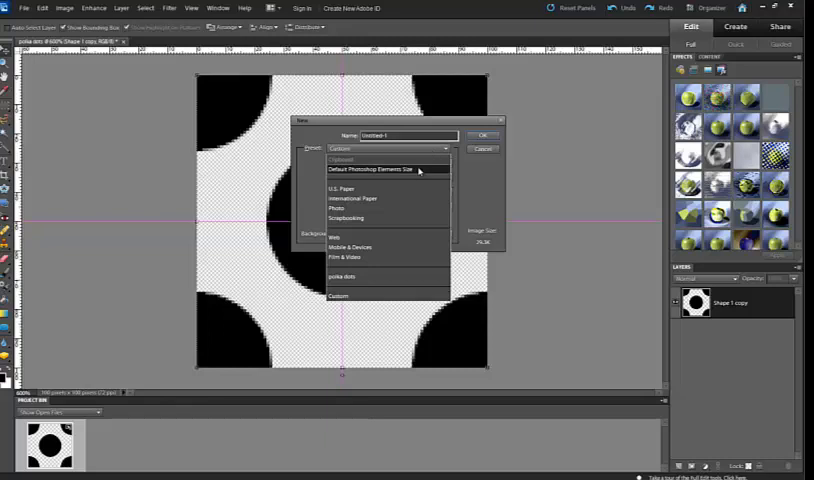
Create a new document from the Scrapbooking preset with a White background.
left_click(345, 217)
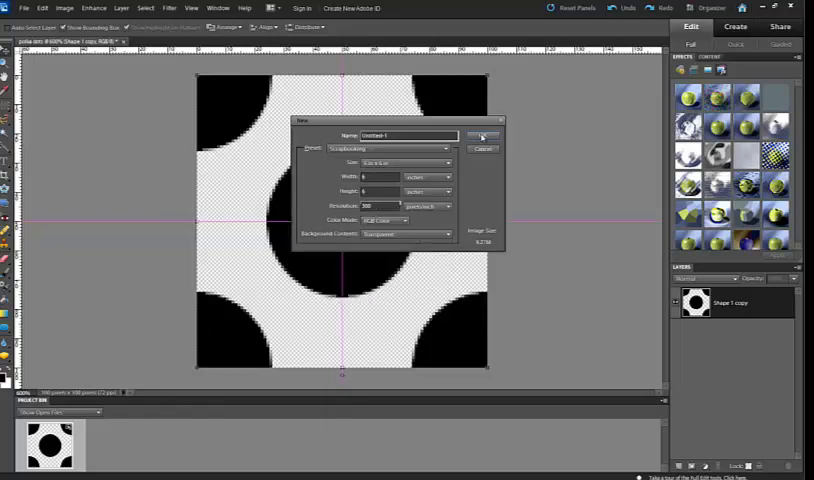
left_click(428, 234)
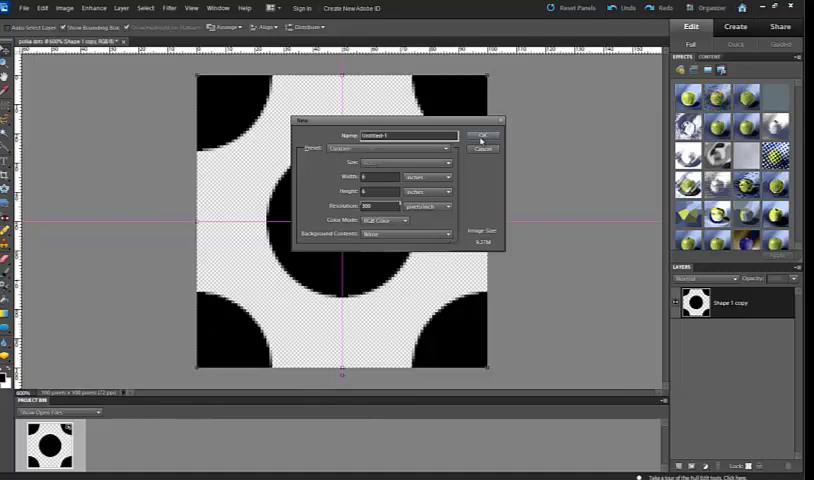
left_click(483, 135)
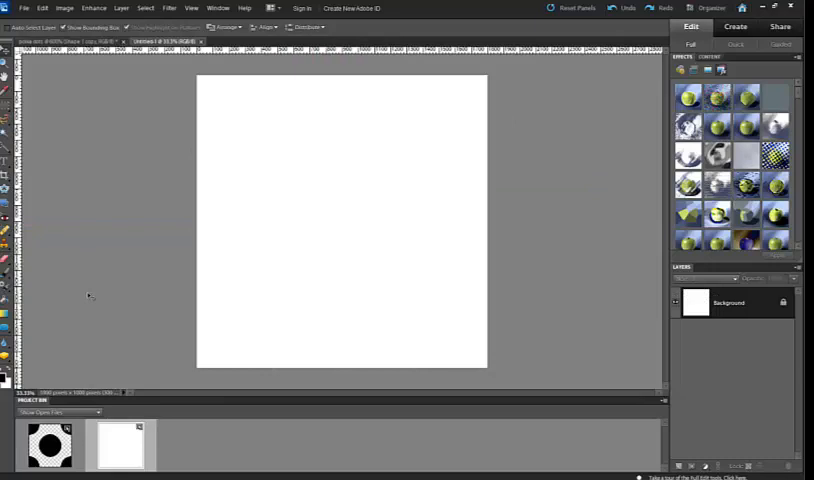
mouse_move(90, 296)
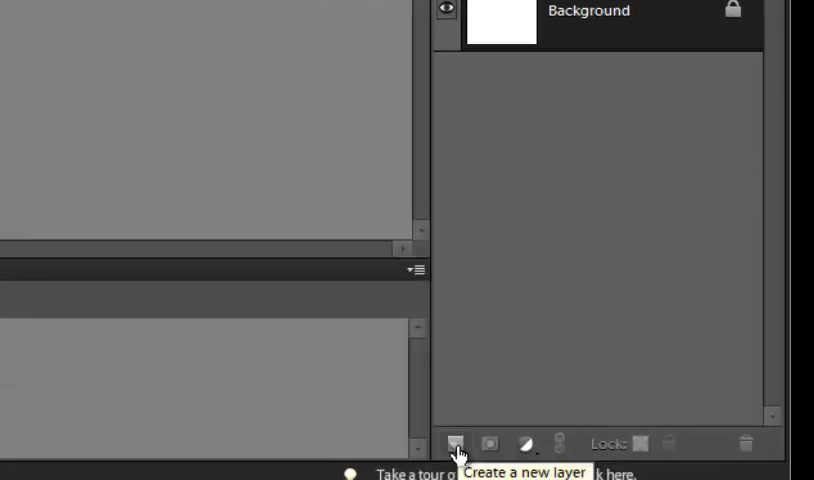
Add a new layer, set the fill to Pattern, and show the pattern picker.
left_click(458, 444)
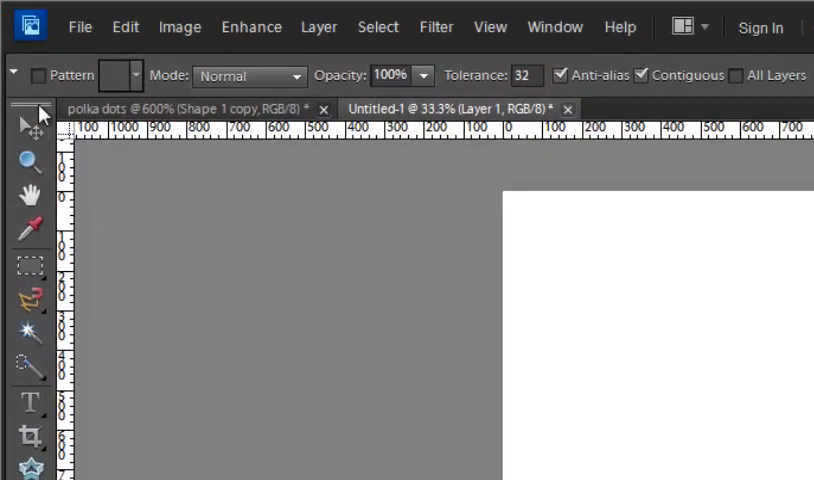
mouse_move(42, 75)
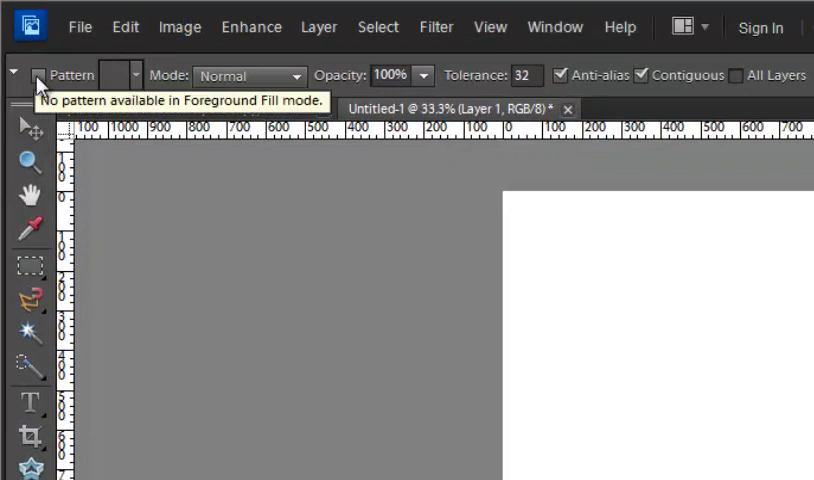
left_click(38, 75)
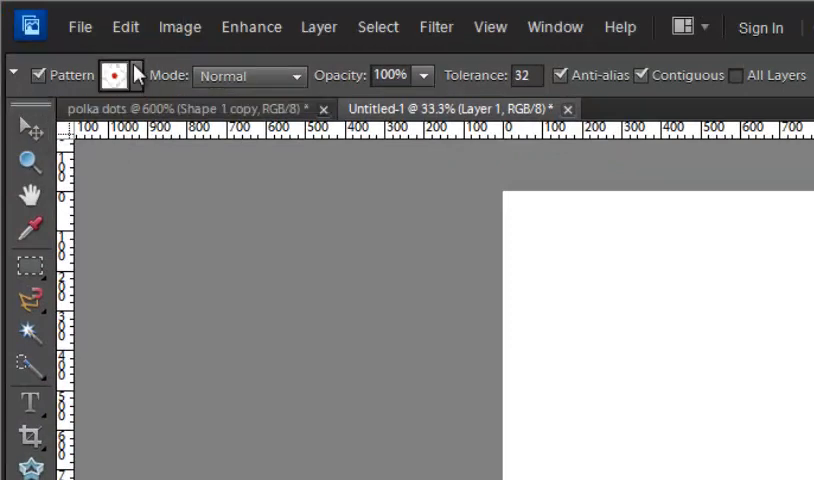
left_click(137, 75)
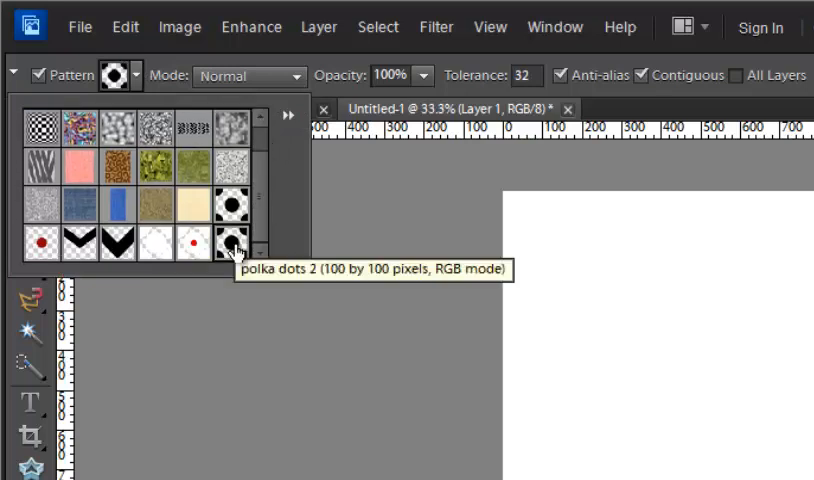
mouse_move(225, 244)
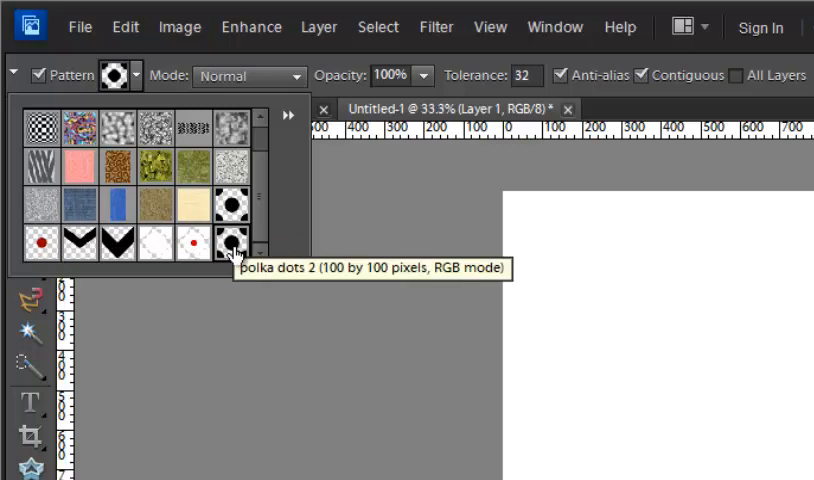
mouse_move(235, 257)
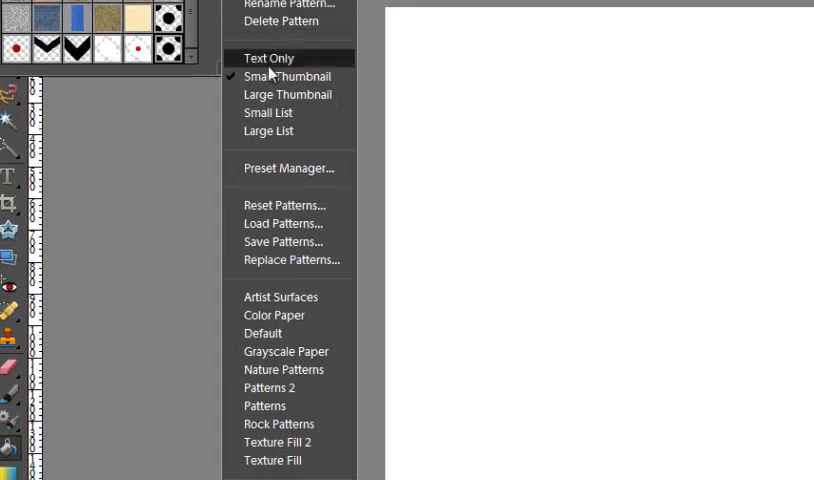
mouse_move(280, 205)
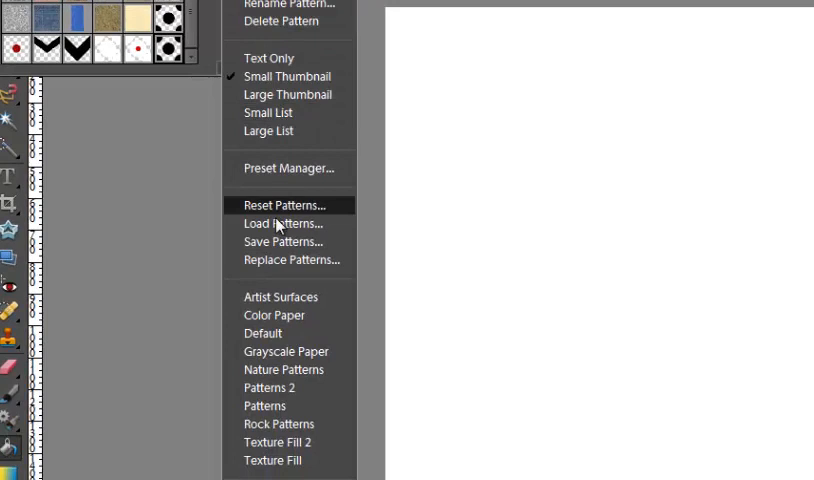
Choose Save Patterns and enter the pattern file name.
left_click(283, 241)
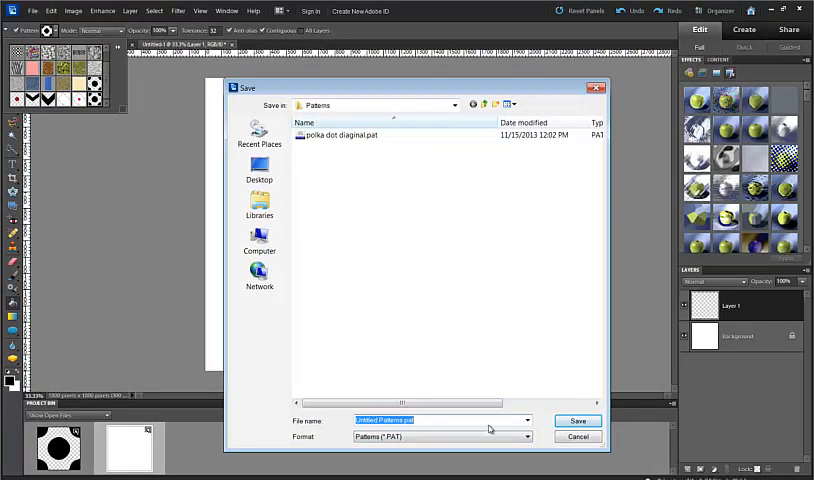
left_click(578, 420)
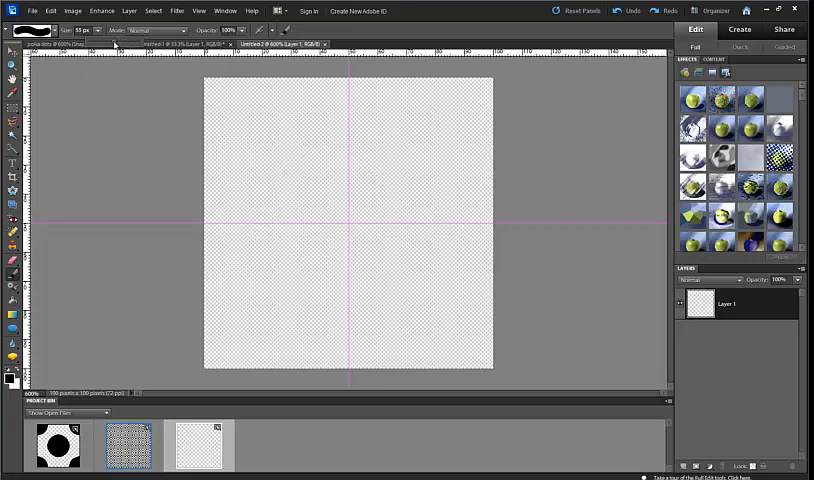
mouse_move(185, 100)
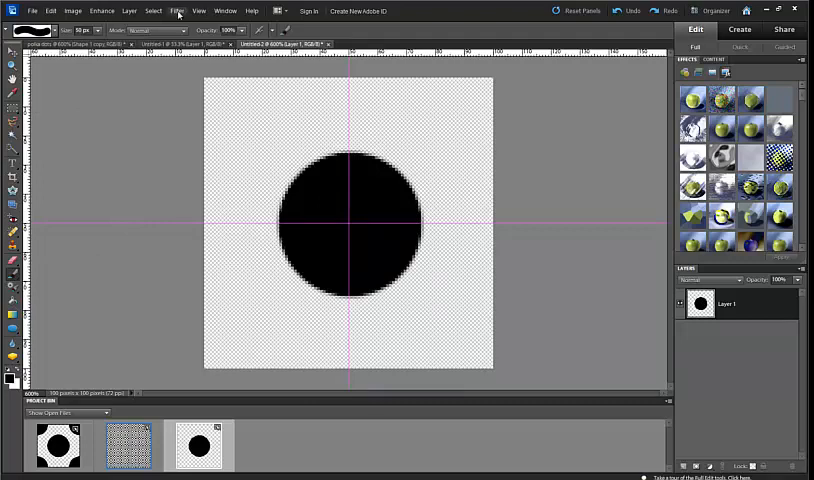
Apply Filter > Other > Offset with half-width values and Wrap Around.
left_click(176, 11)
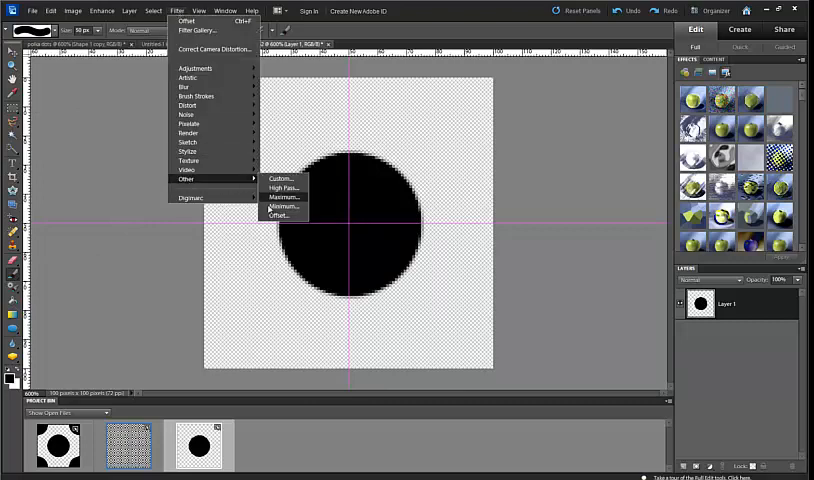
left_click(283, 215)
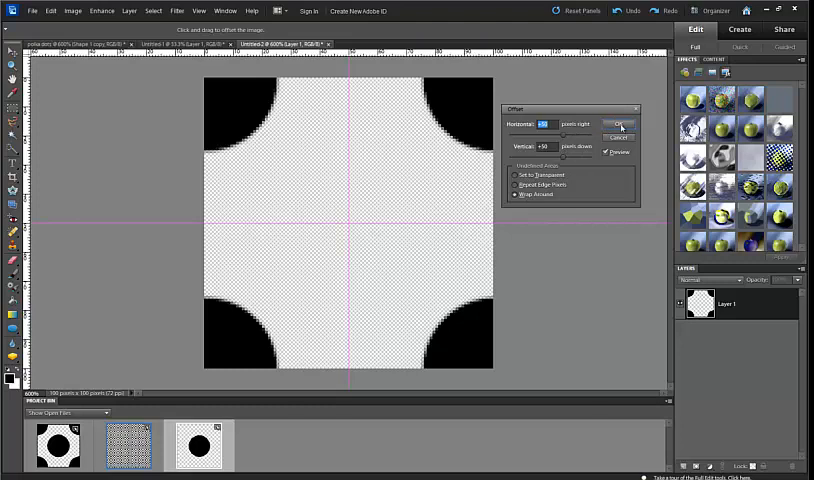
left_click(618, 124)
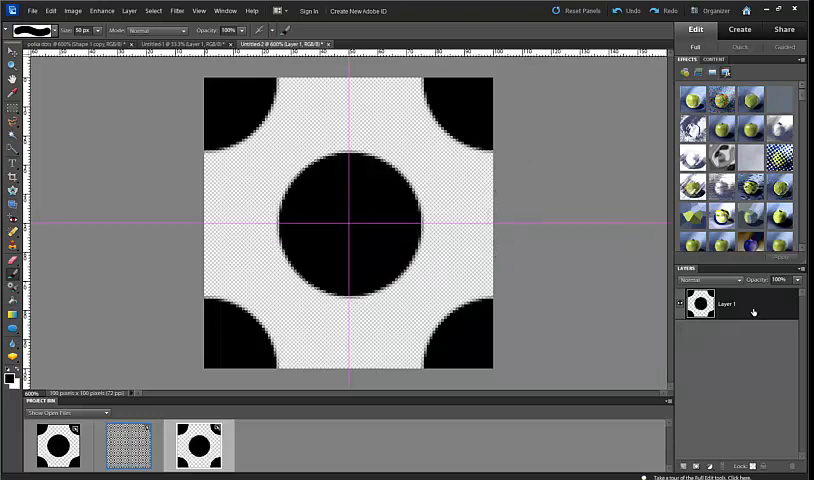
mouse_move(35, 11)
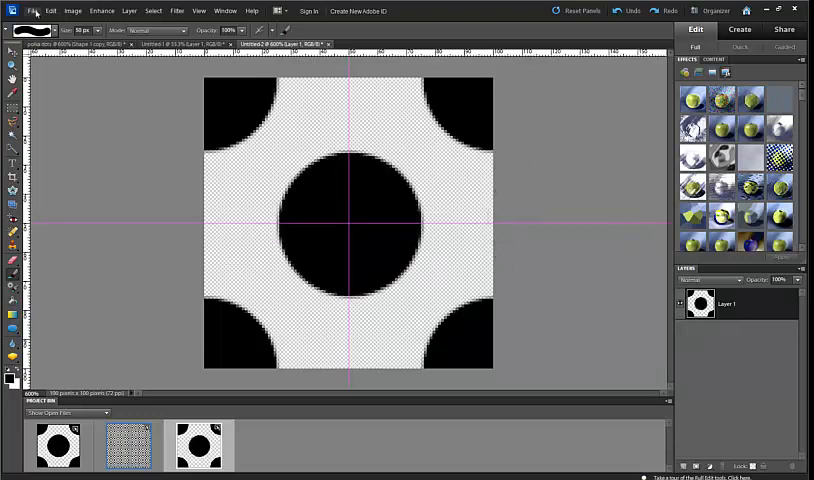
Define the dotted square tile as a pattern via Edit > Define Pattern, keeping the suggested name.
left_click(33, 11)
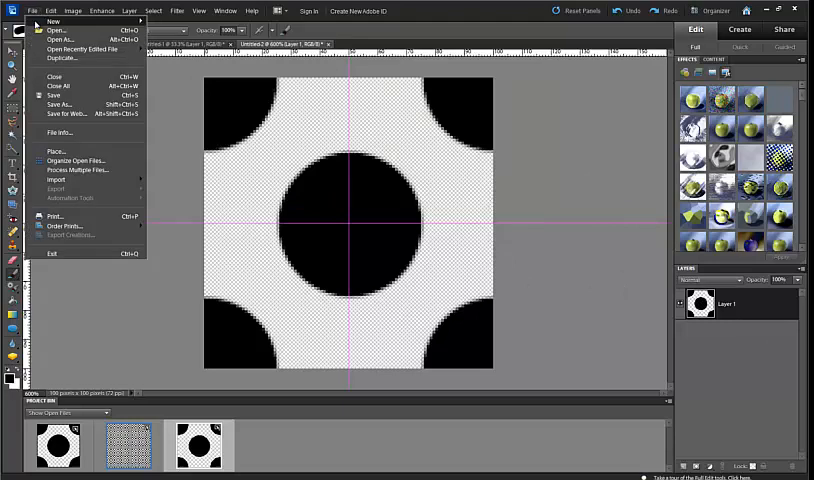
left_click(49, 11)
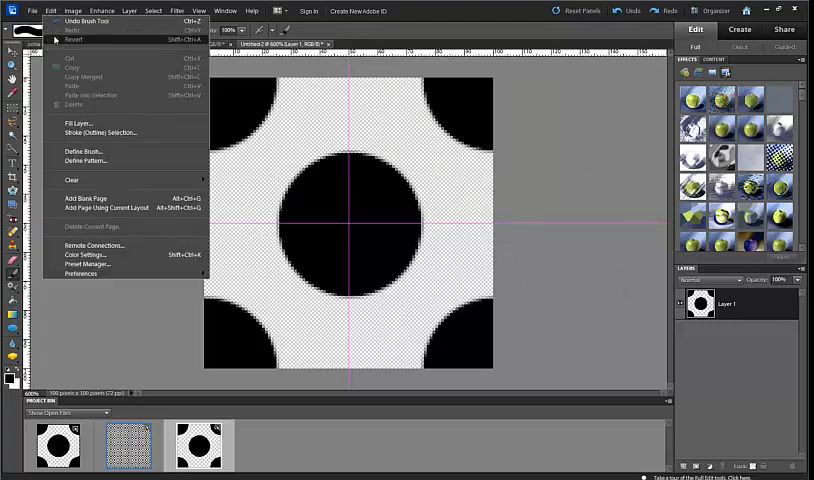
left_click(86, 161)
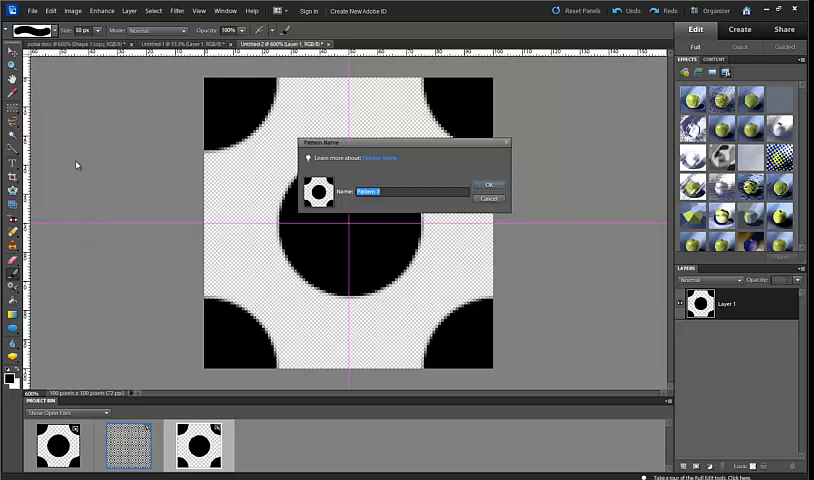
left_click(489, 184)
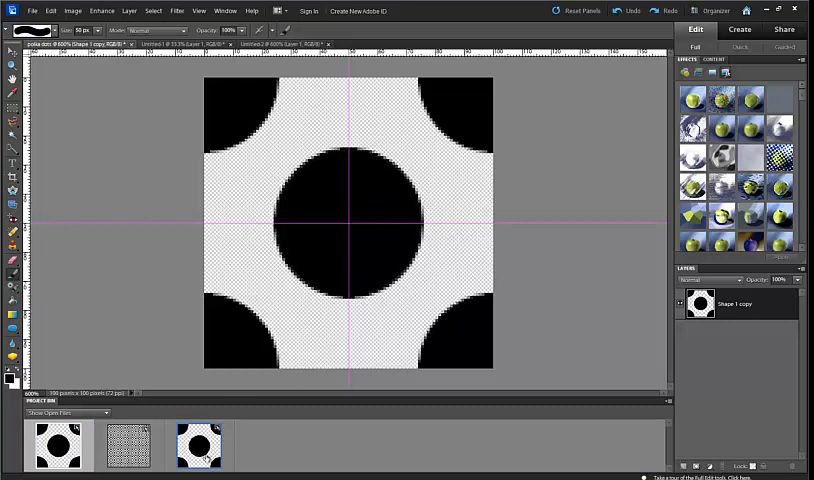
mouse_move(200, 448)
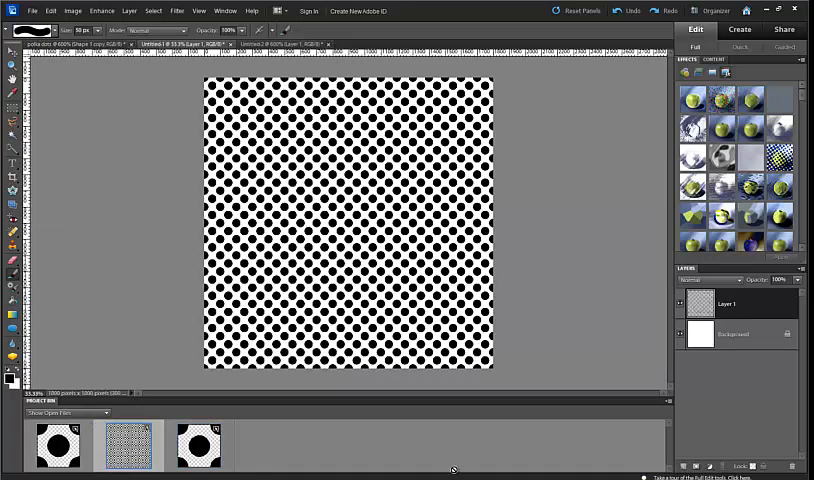
mouse_move(741, 432)
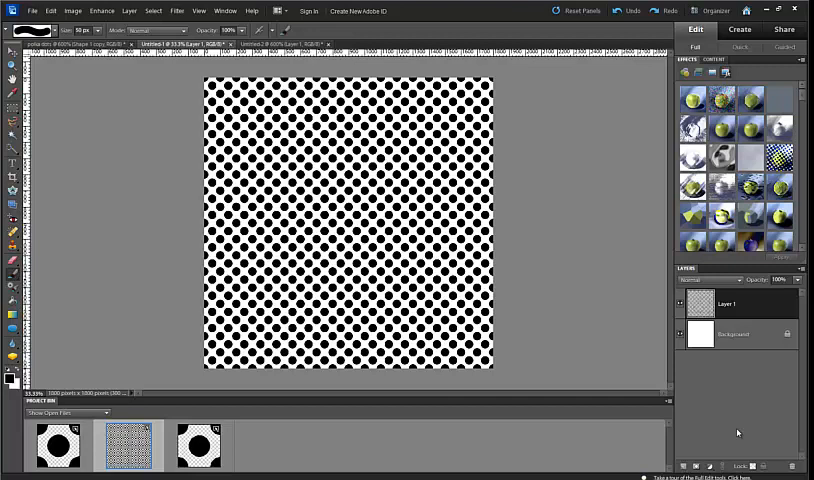
Convert the Background layer into an editable Layer 0.
double_click(734, 334)
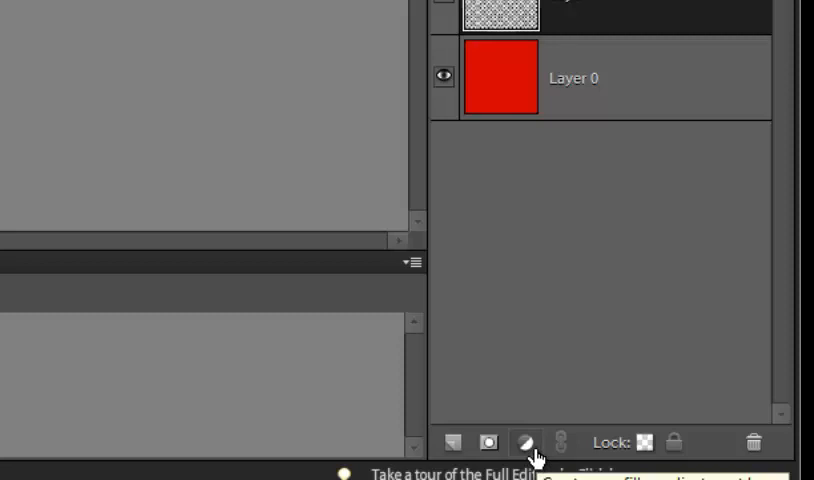
Add a dark red Solid Color fill layer and clip it to the polka-dot layer.
left_click(524, 442)
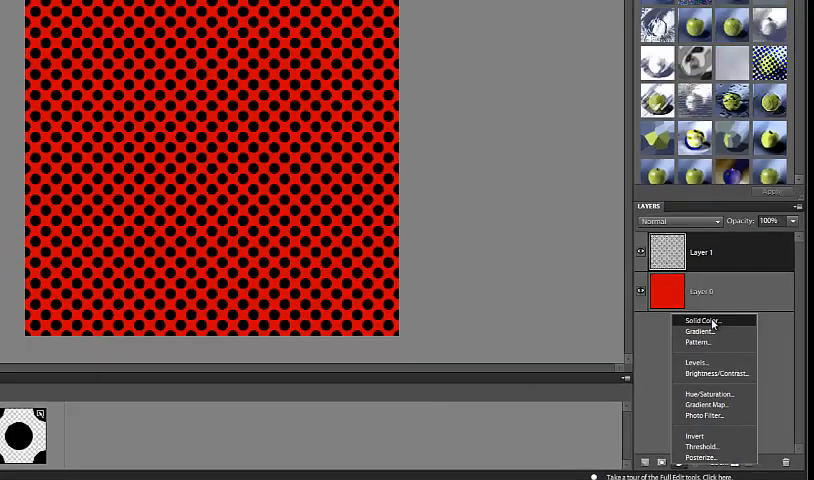
left_click(701, 320)
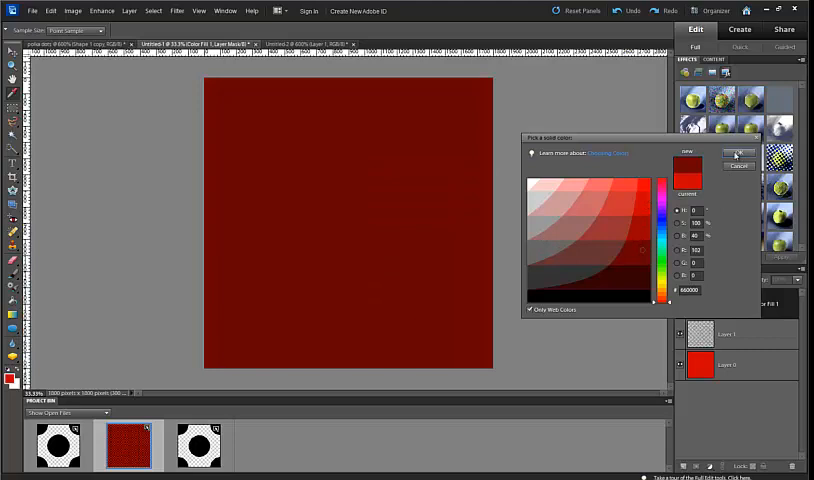
left_click(738, 152)
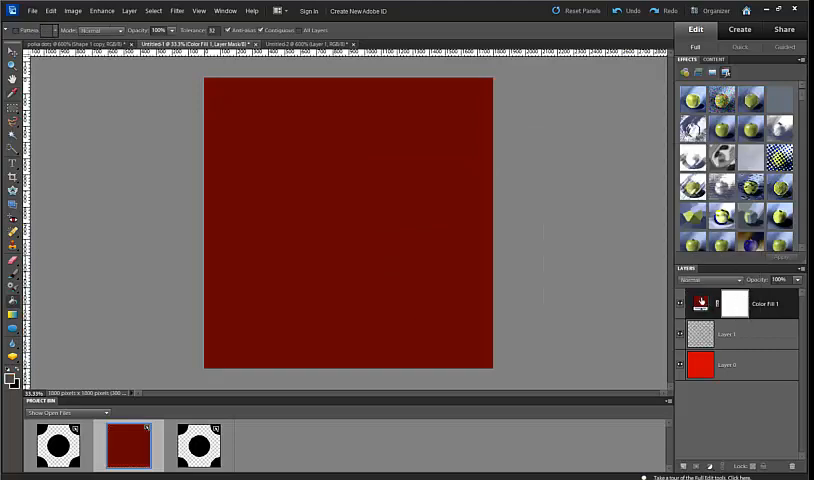
mouse_move(695, 335)
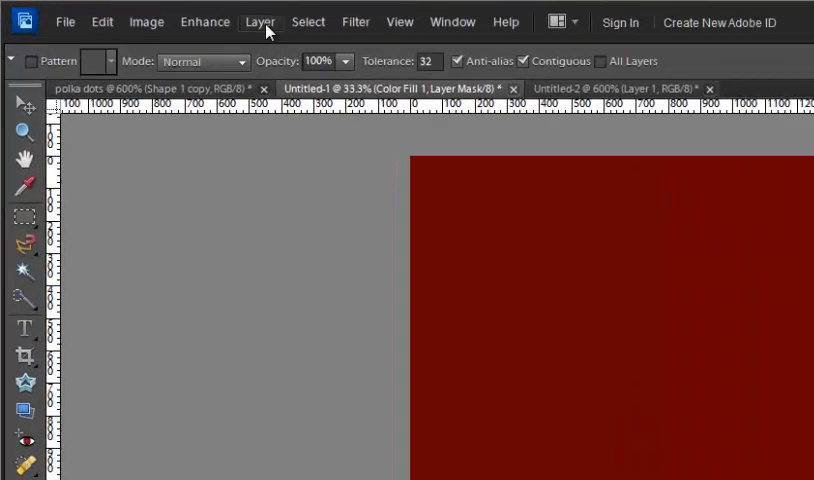
left_click(257, 22)
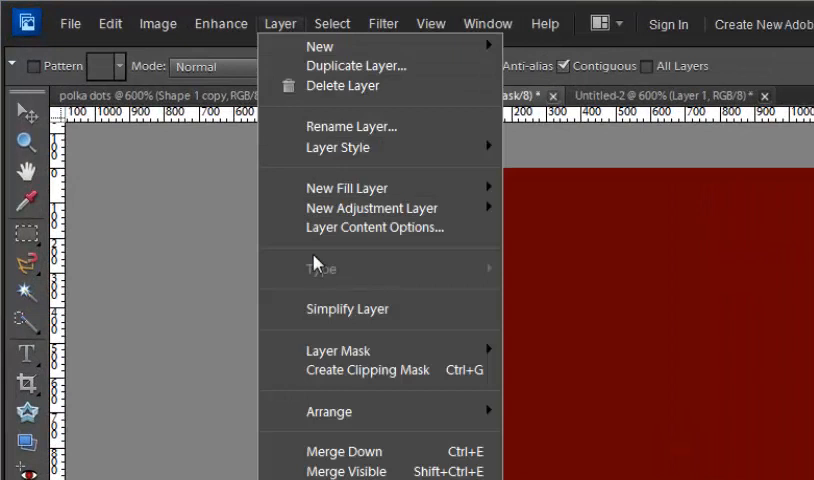
mouse_move(375, 370)
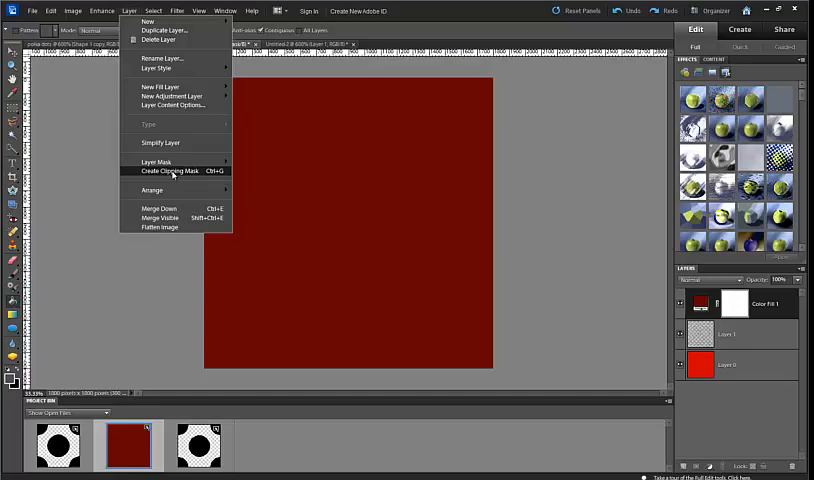
left_click(170, 170)
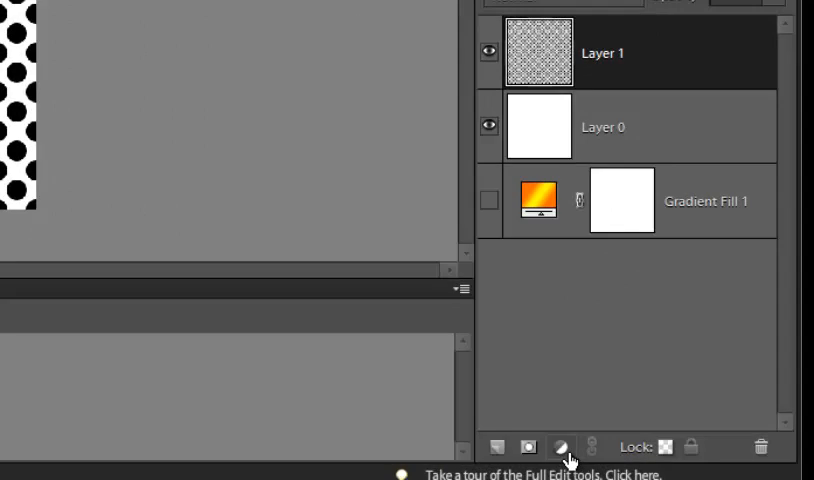
mouse_move(562, 447)
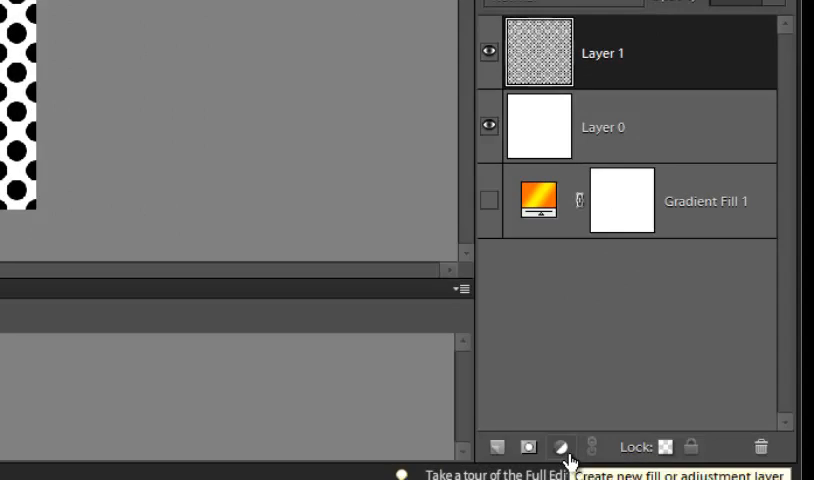
Add a Red, Green gradient fill layer and clip it to the dots layer.
left_click(560, 447)
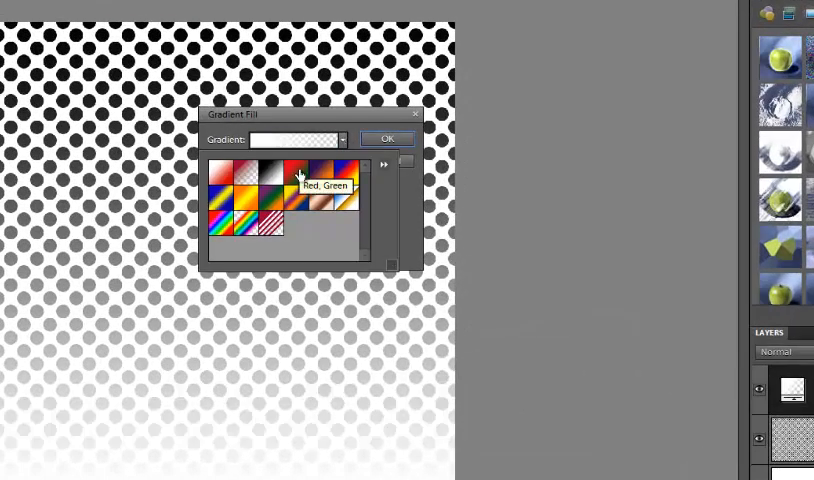
left_click(305, 175)
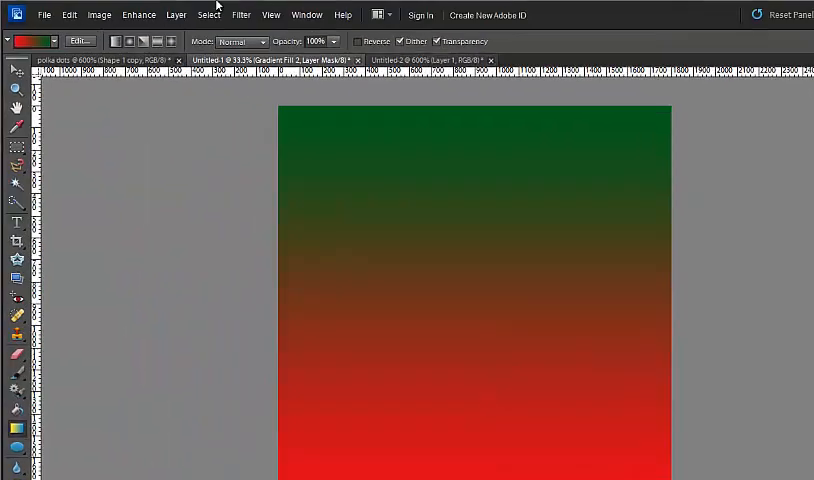
left_click(154, 14)
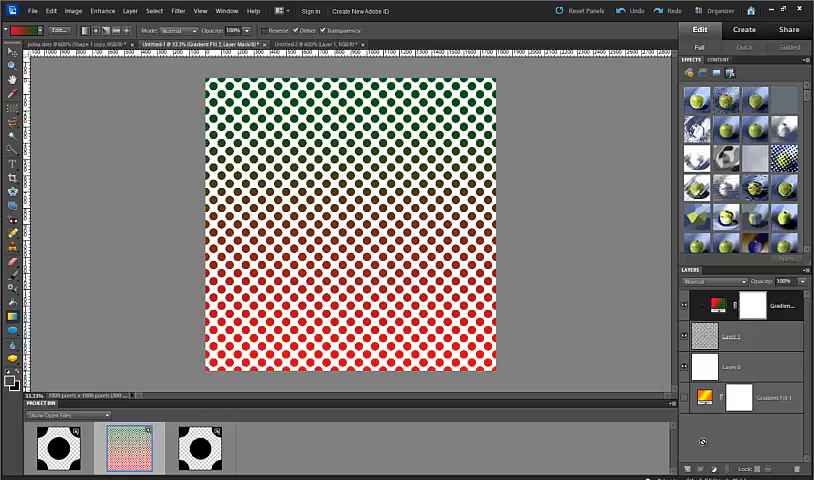
mouse_move(624, 448)
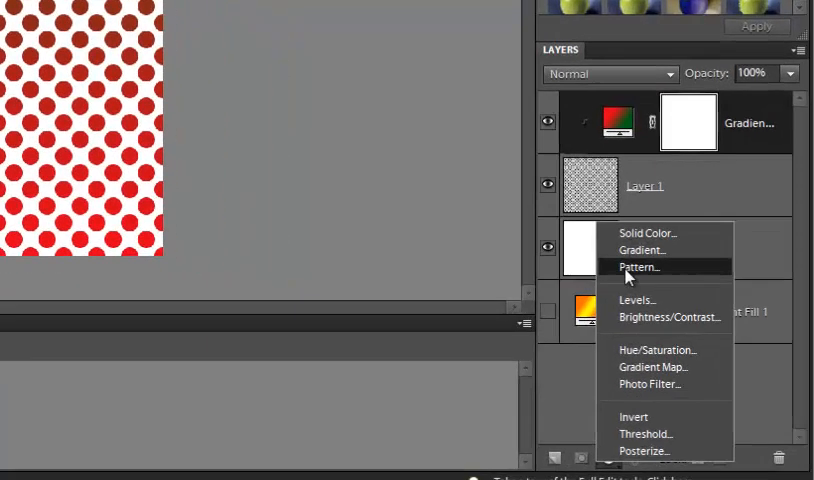
Add a beige textured Pattern Fill layer and clip it to the dots layer.
left_click(638, 267)
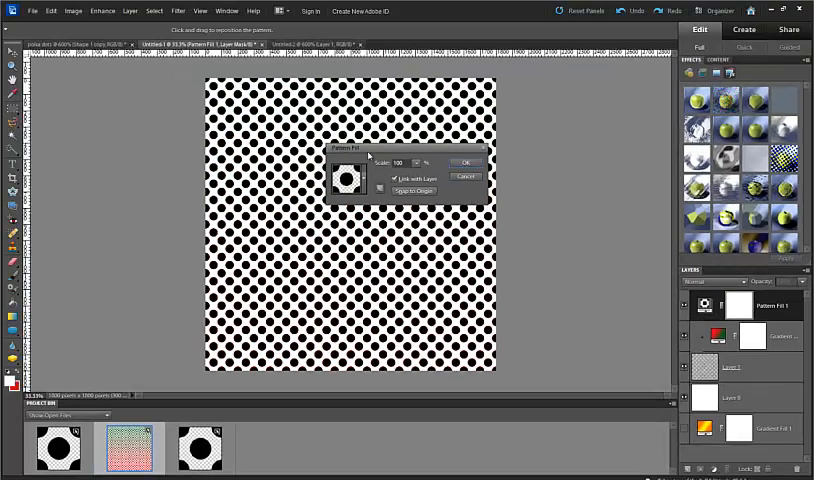
left_click(349, 176)
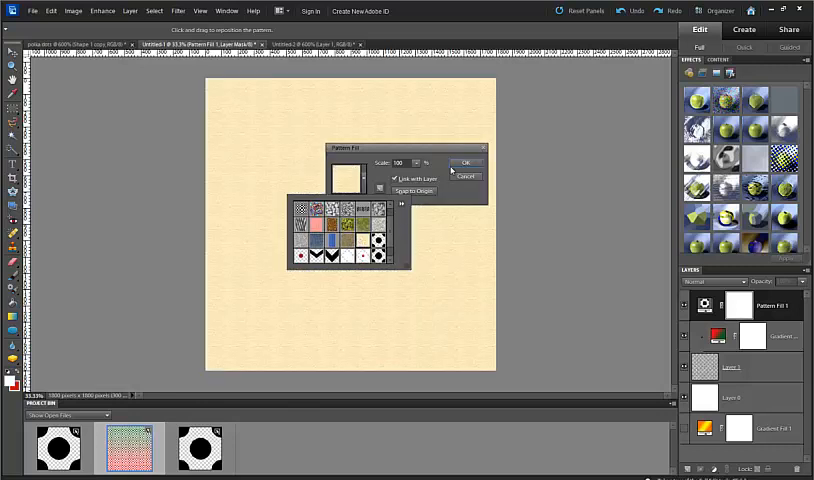
left_click(465, 162)
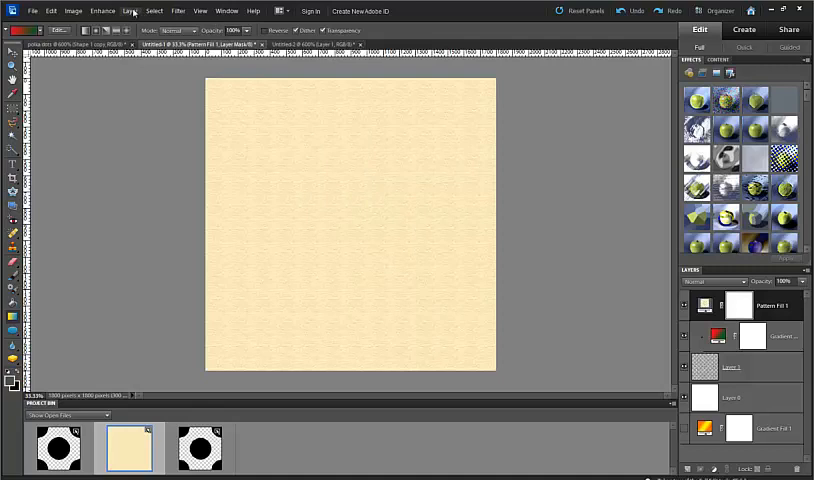
left_click(129, 11)
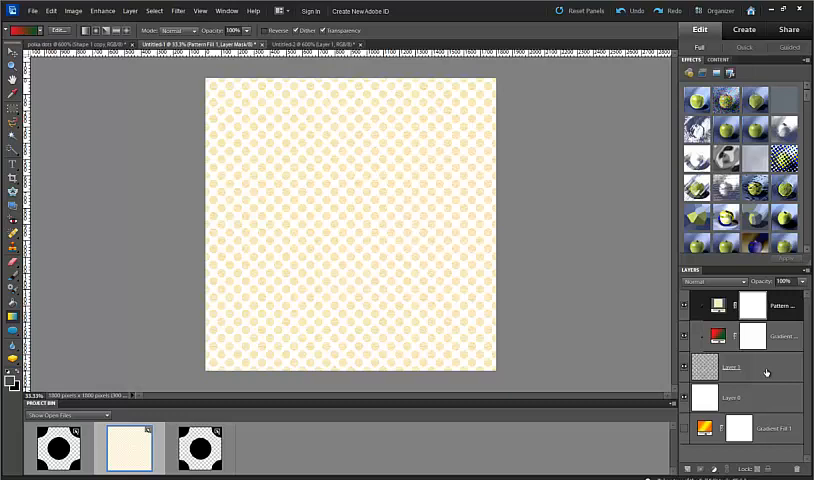
mouse_move(765, 372)
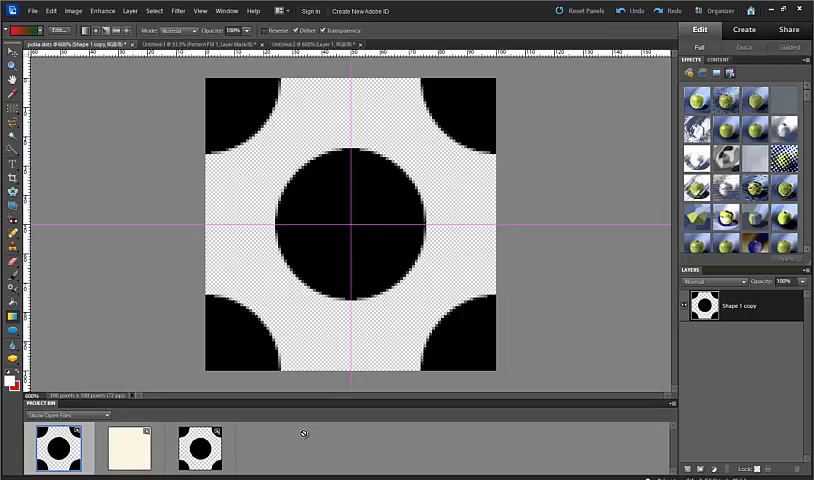
mouse_move(472, 348)
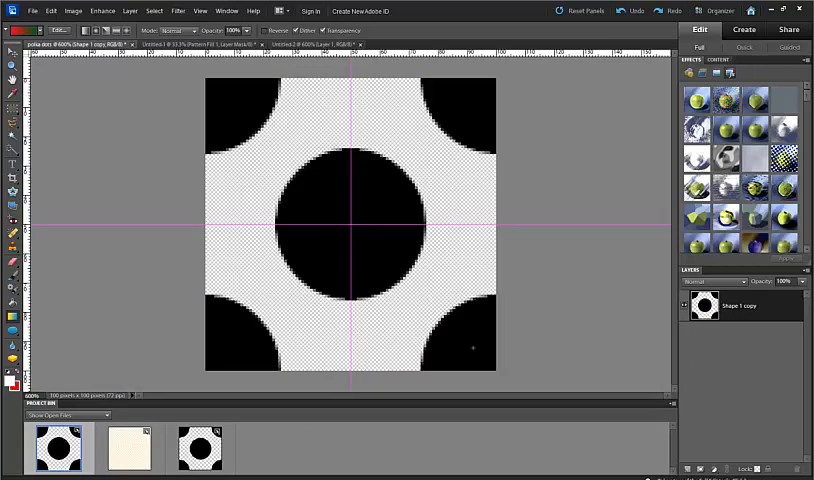